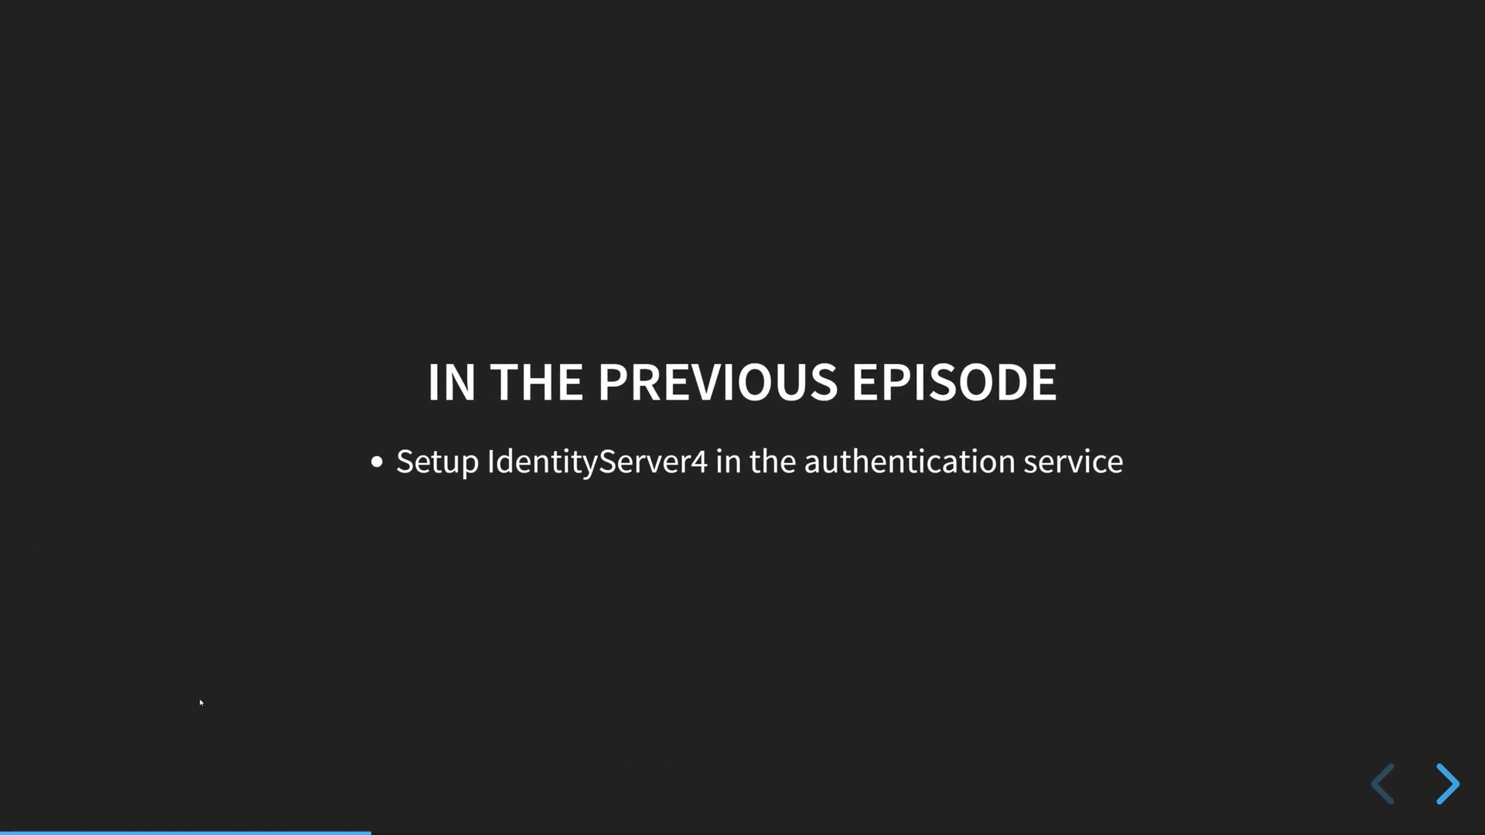
Browse the IdentityServer4 commit diff of ServiceCollectionExtensions.cs and Startup.cs in GitHub Desktop.
{"action": "left_click", "coordinate": [1448, 784]}
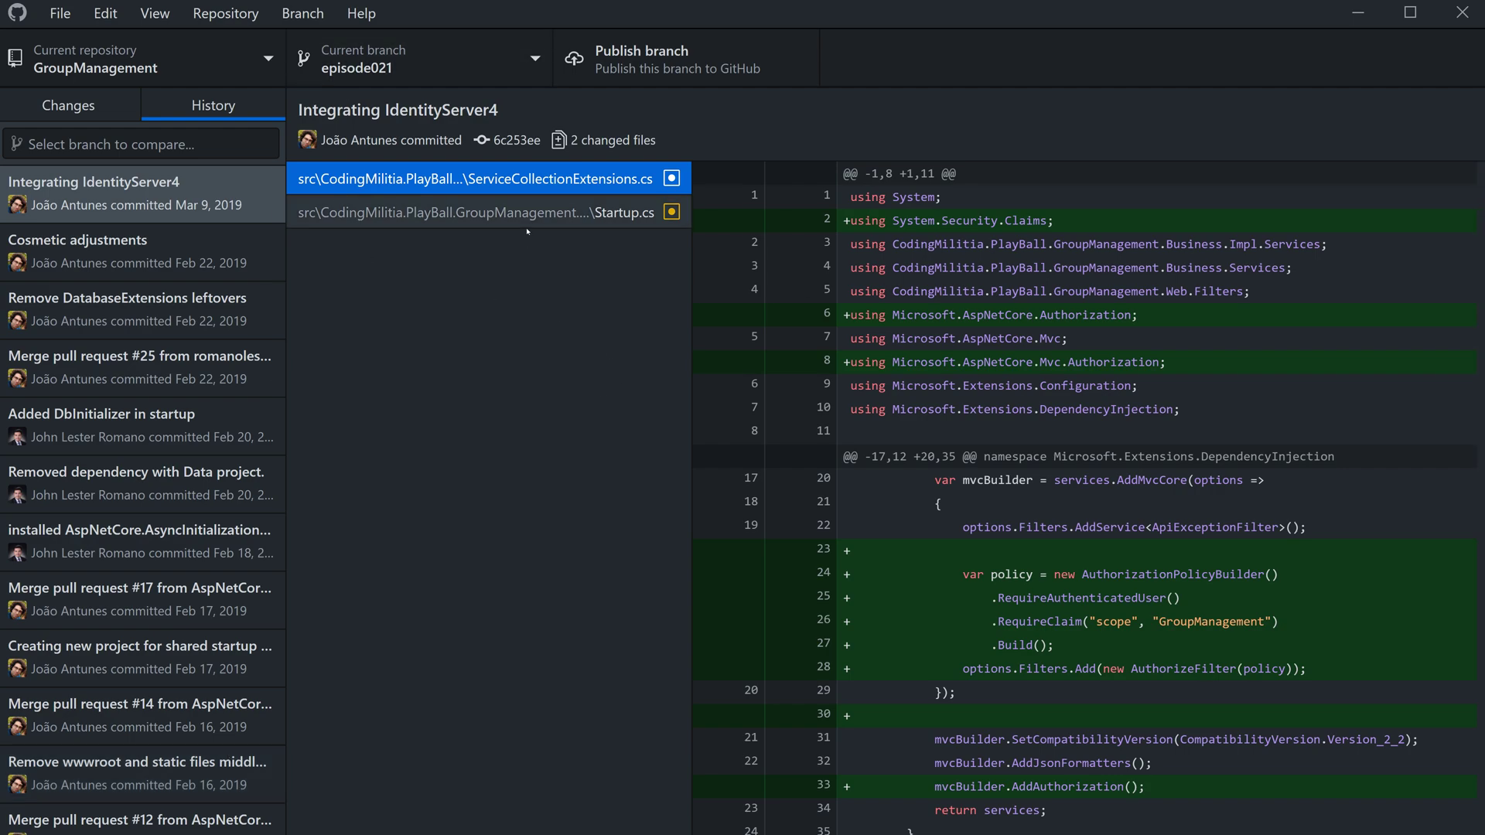
{"action": "scroll", "scroll_direction": "down", "scroll_amount": 3}
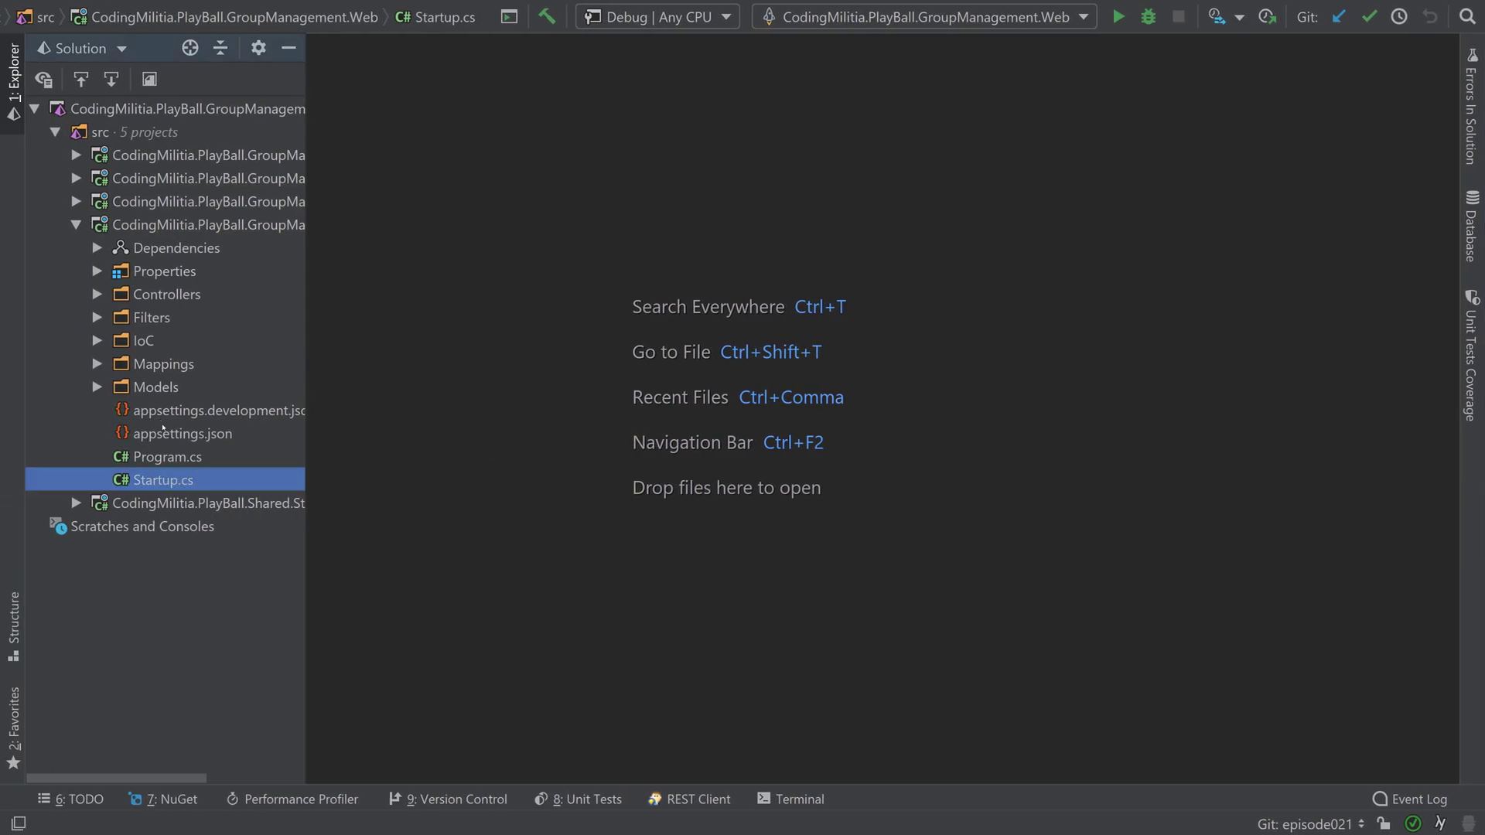
Open GroupManagement's Startup.cs, highlight AddConfiguredAuth, and scroll to the Configure method's UseAuthentication.
{"action": "double_click", "coordinate": [164, 479]}
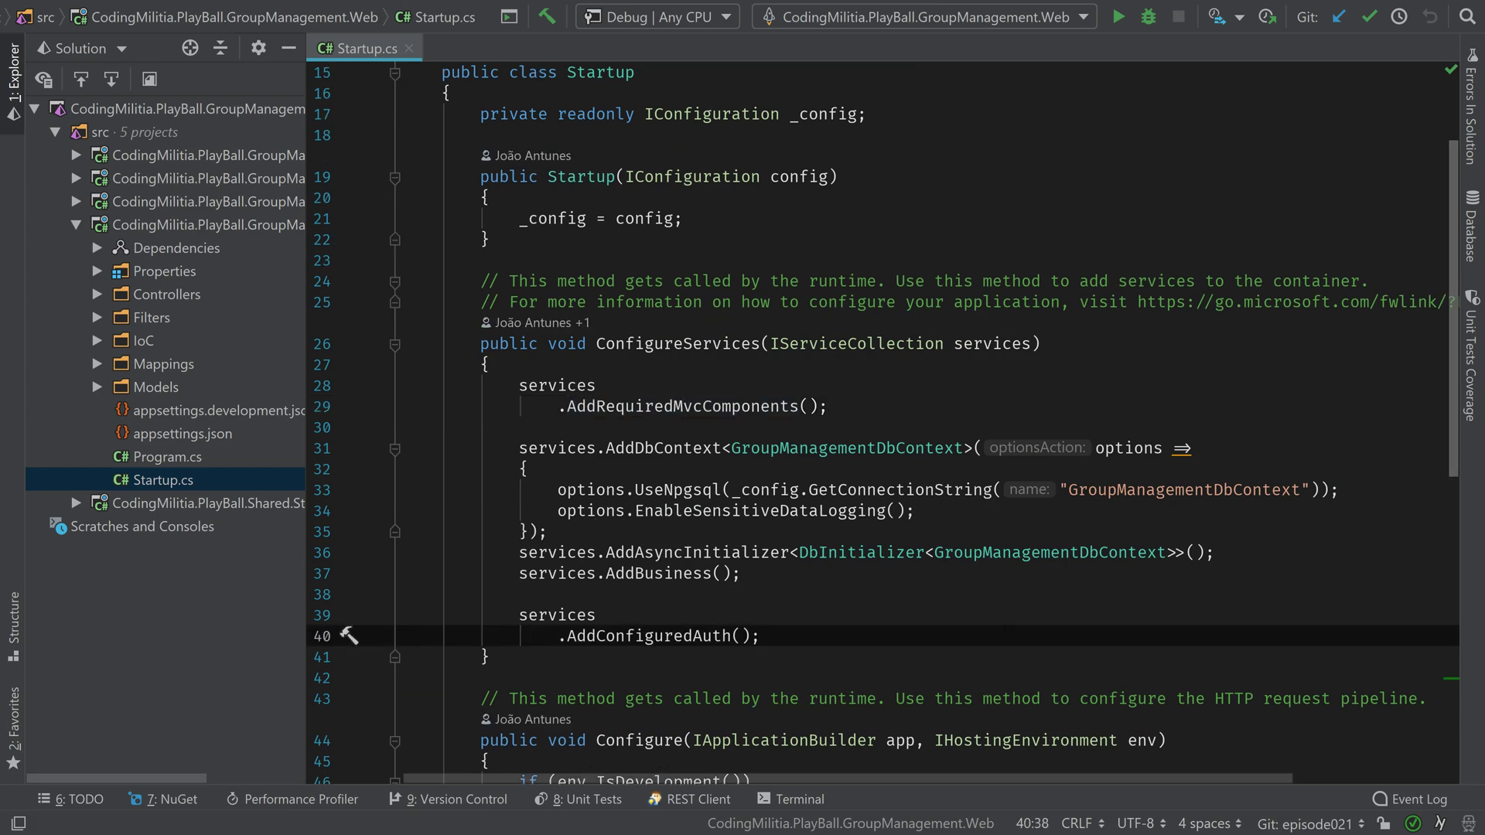
{"action": "double_click", "coordinate": [647, 636]}
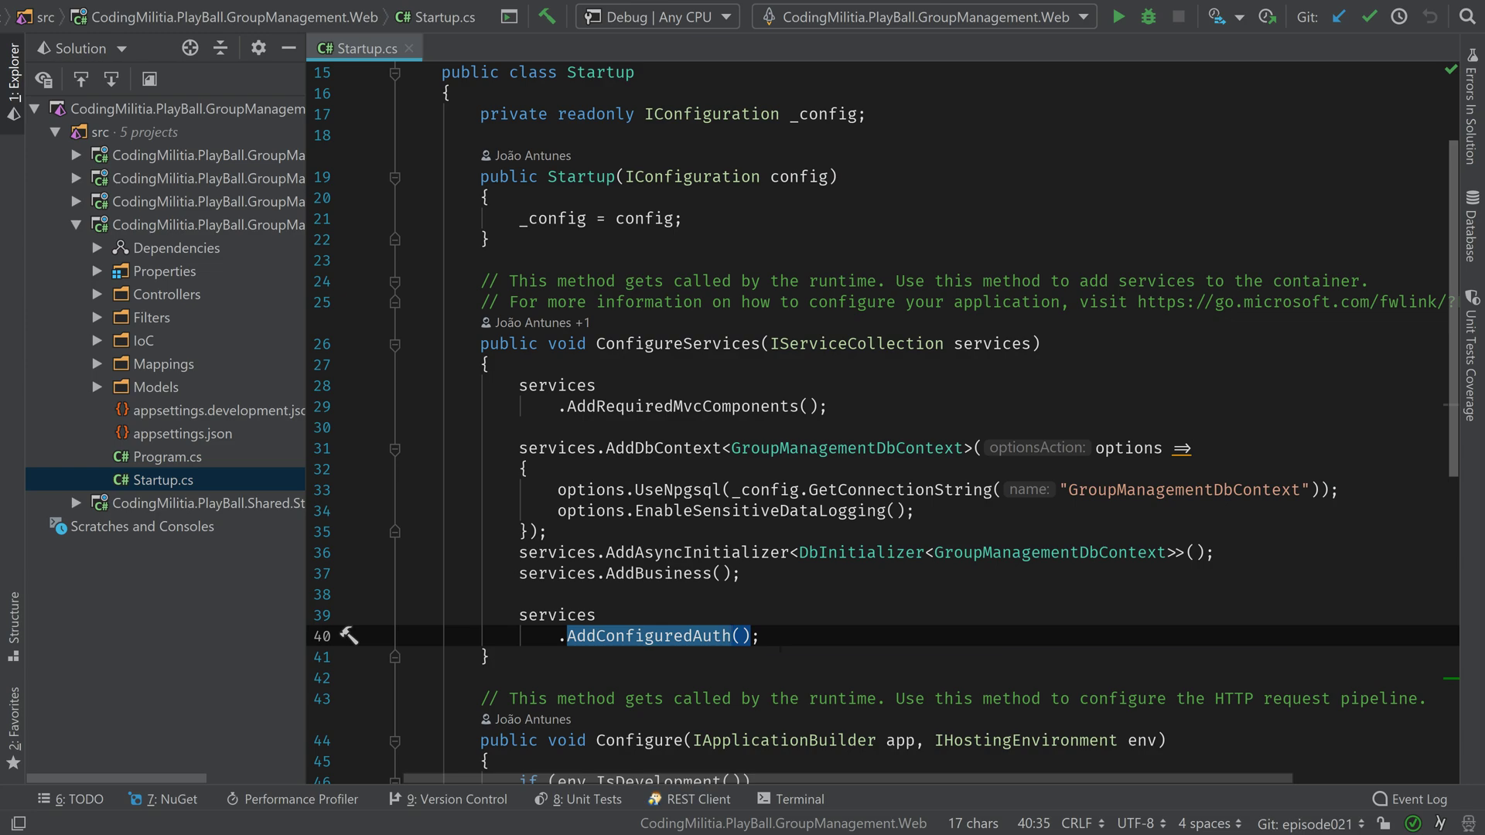
{"action": "left_click", "coordinate": [97, 341]}
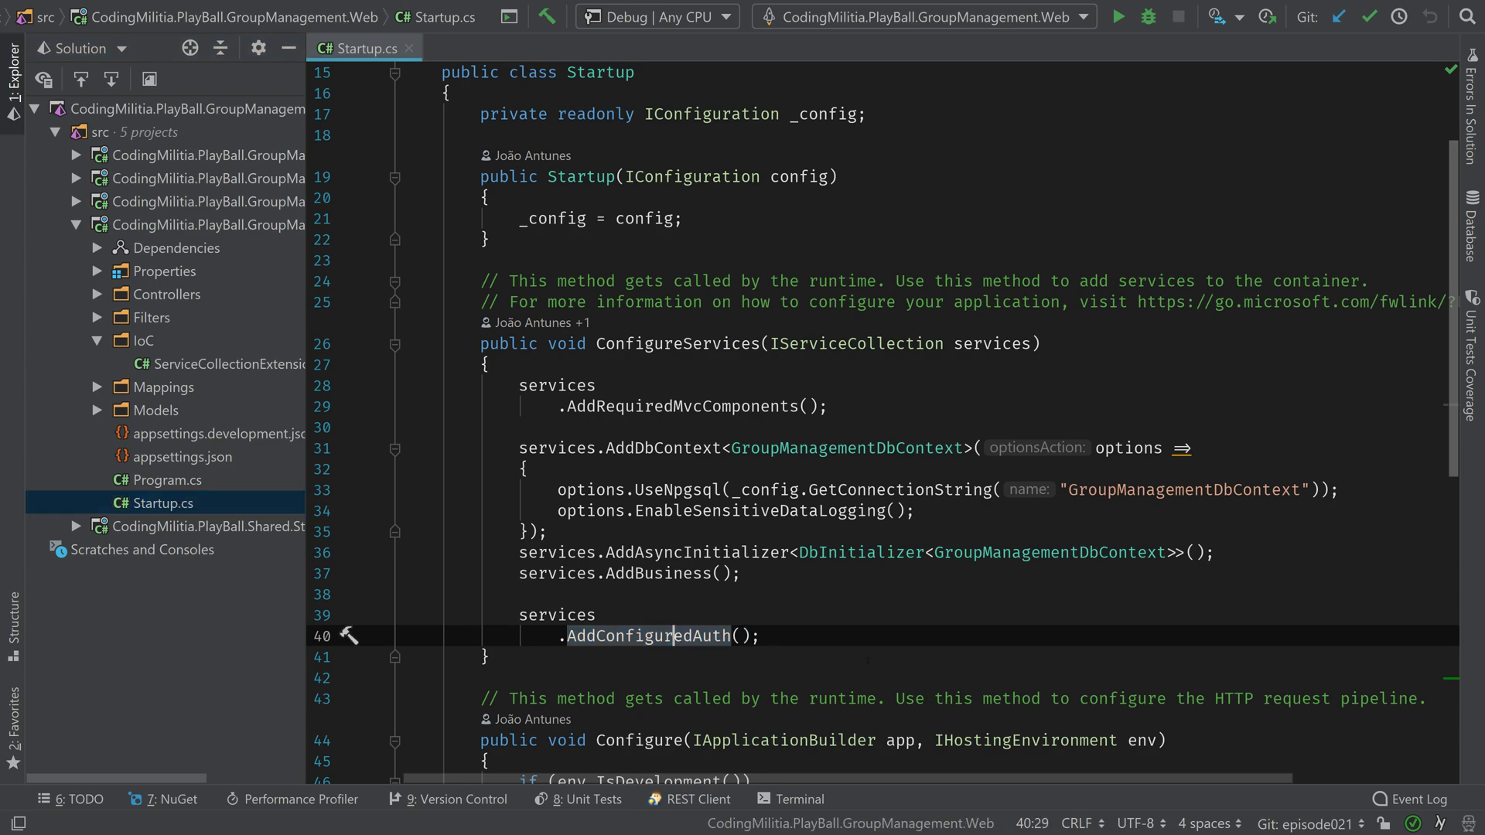
{"action": "scroll", "scroll_direction": "down", "scroll_amount": 3}
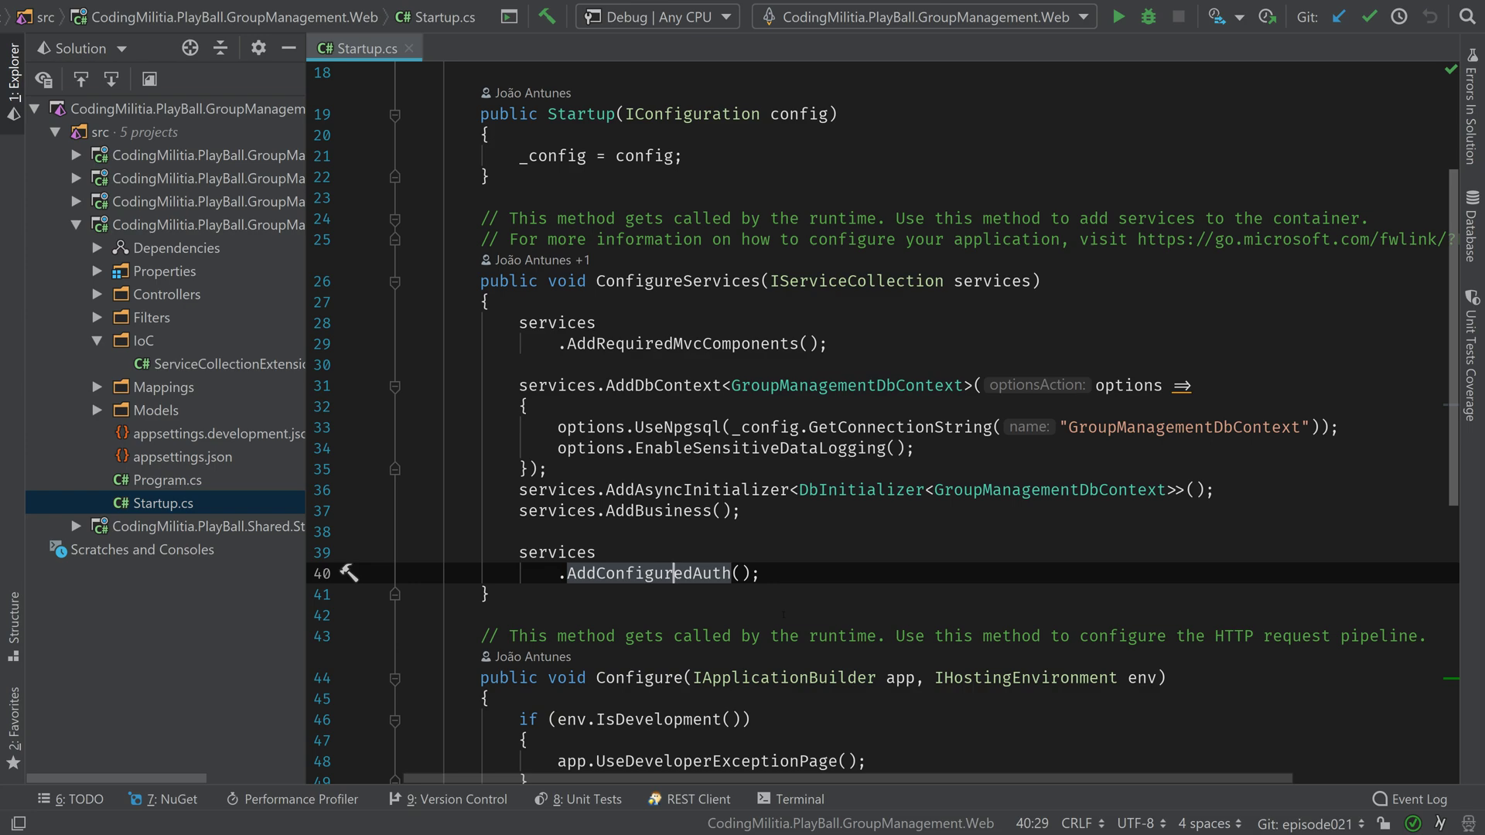
{"action": "scroll", "scroll_direction": "down", "scroll_amount": 3}
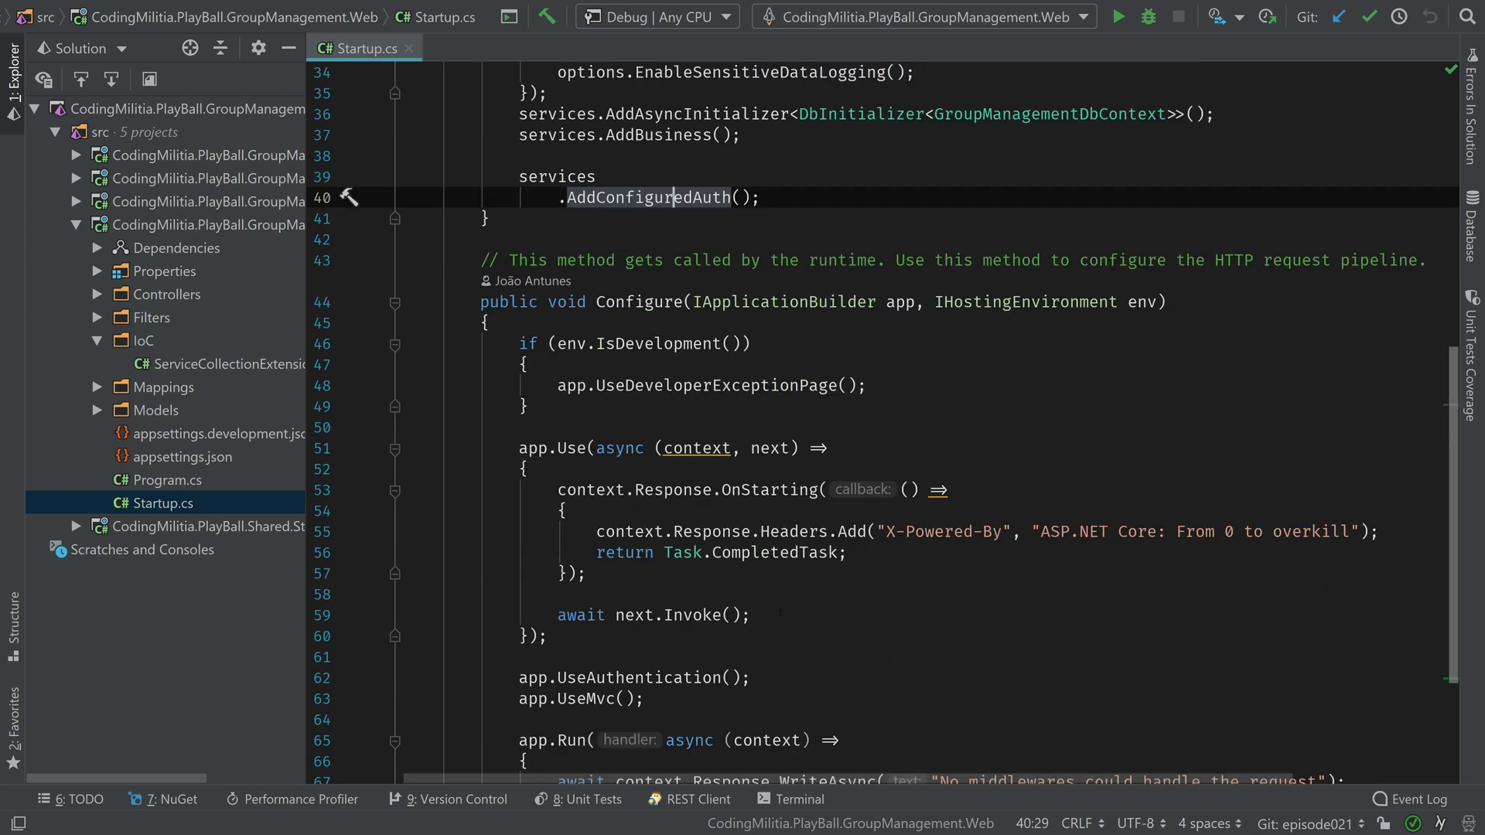
{"action": "scroll", "scroll_direction": "down", "scroll_amount": 3}
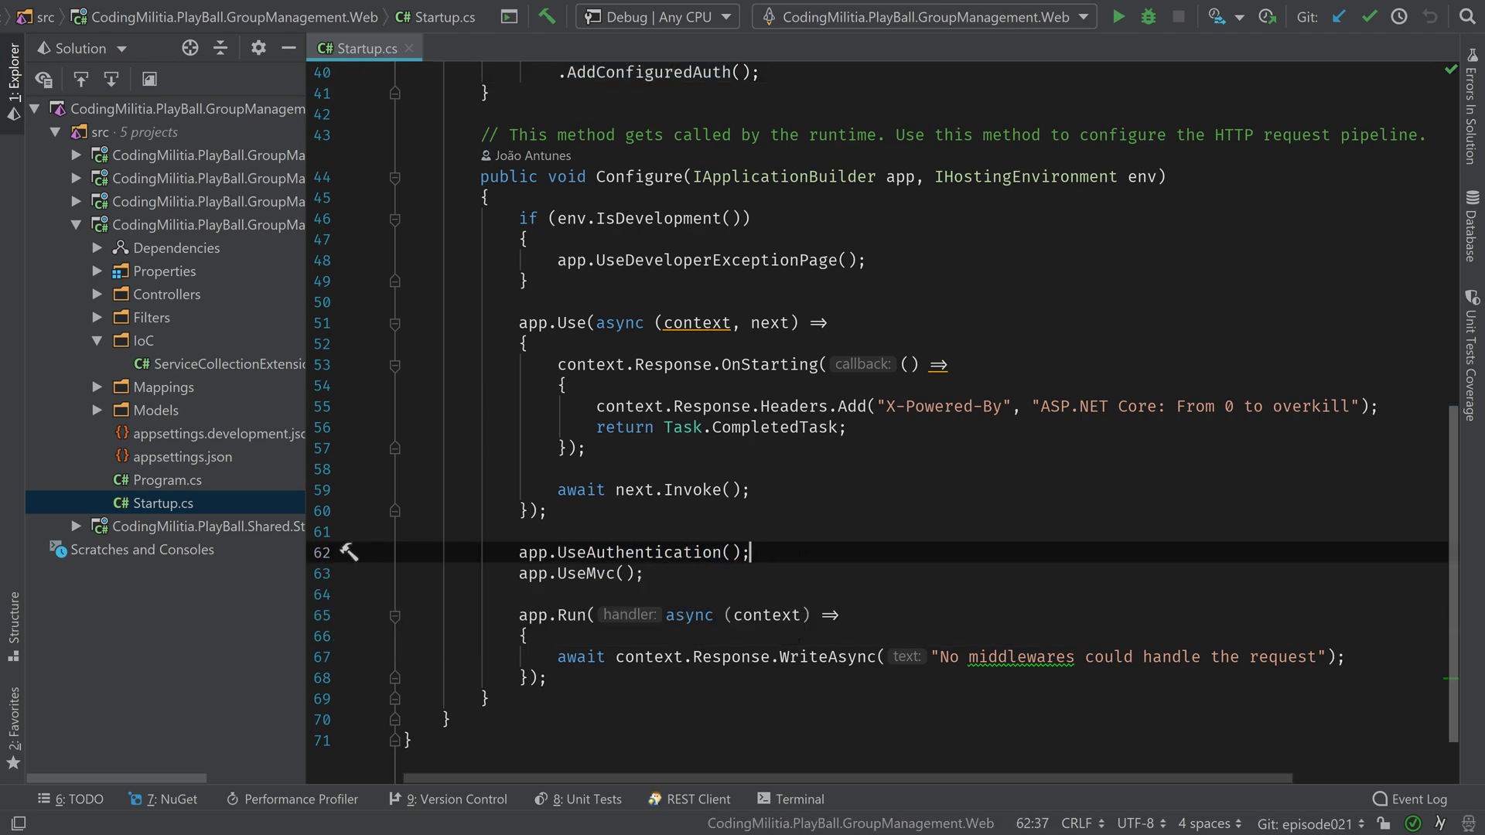
{"action": "scroll", "scroll_direction": "up", "scroll_amount": 3}
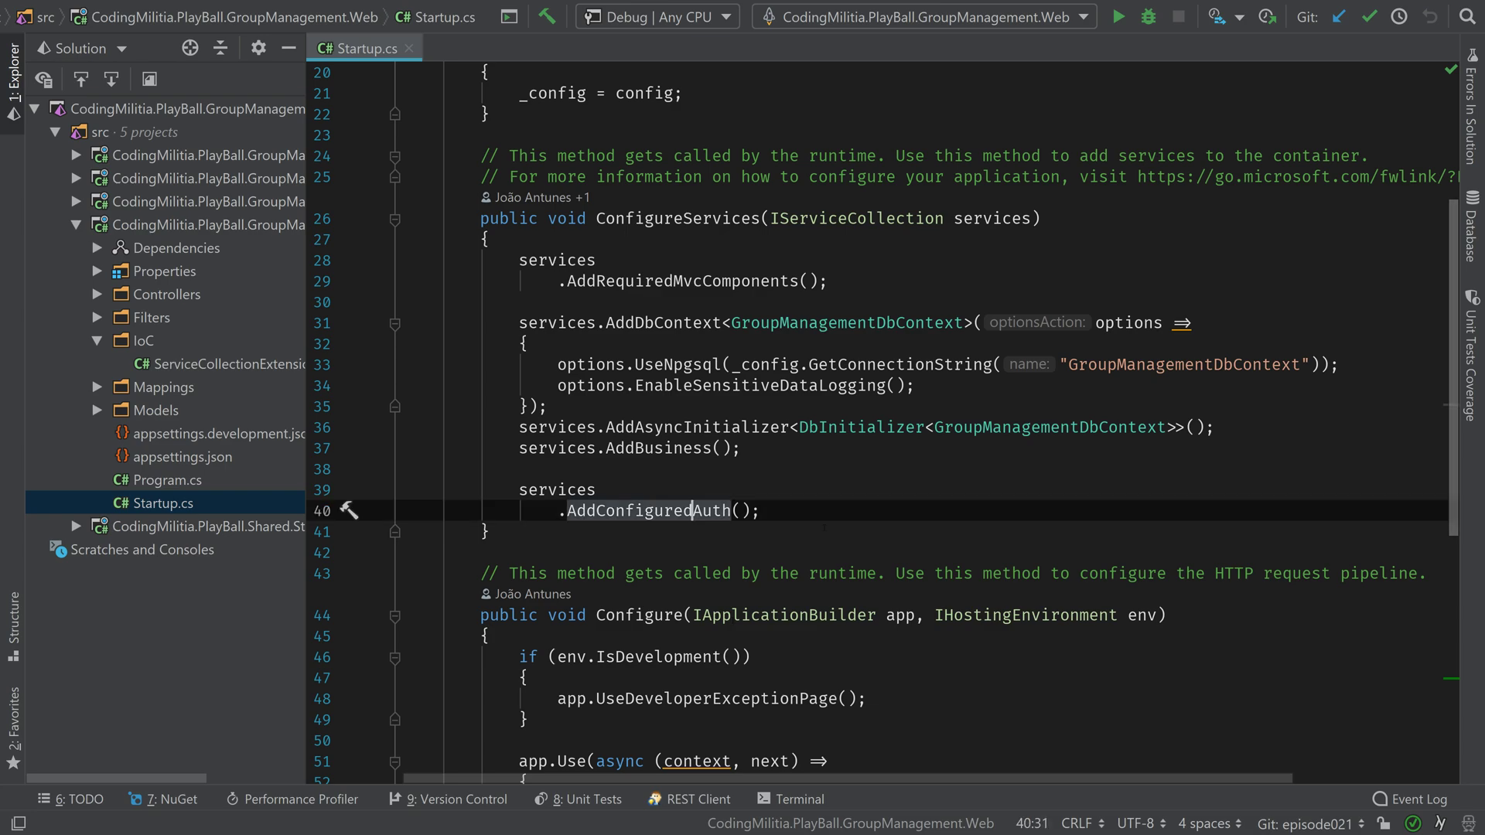
Inspect AddConfiguredAuth's AddAuthentication Bearer default scheme, AddJwtBearer call and RequireHttpsMetadata option.
{"action": "left_click", "coordinate": [646, 510]}
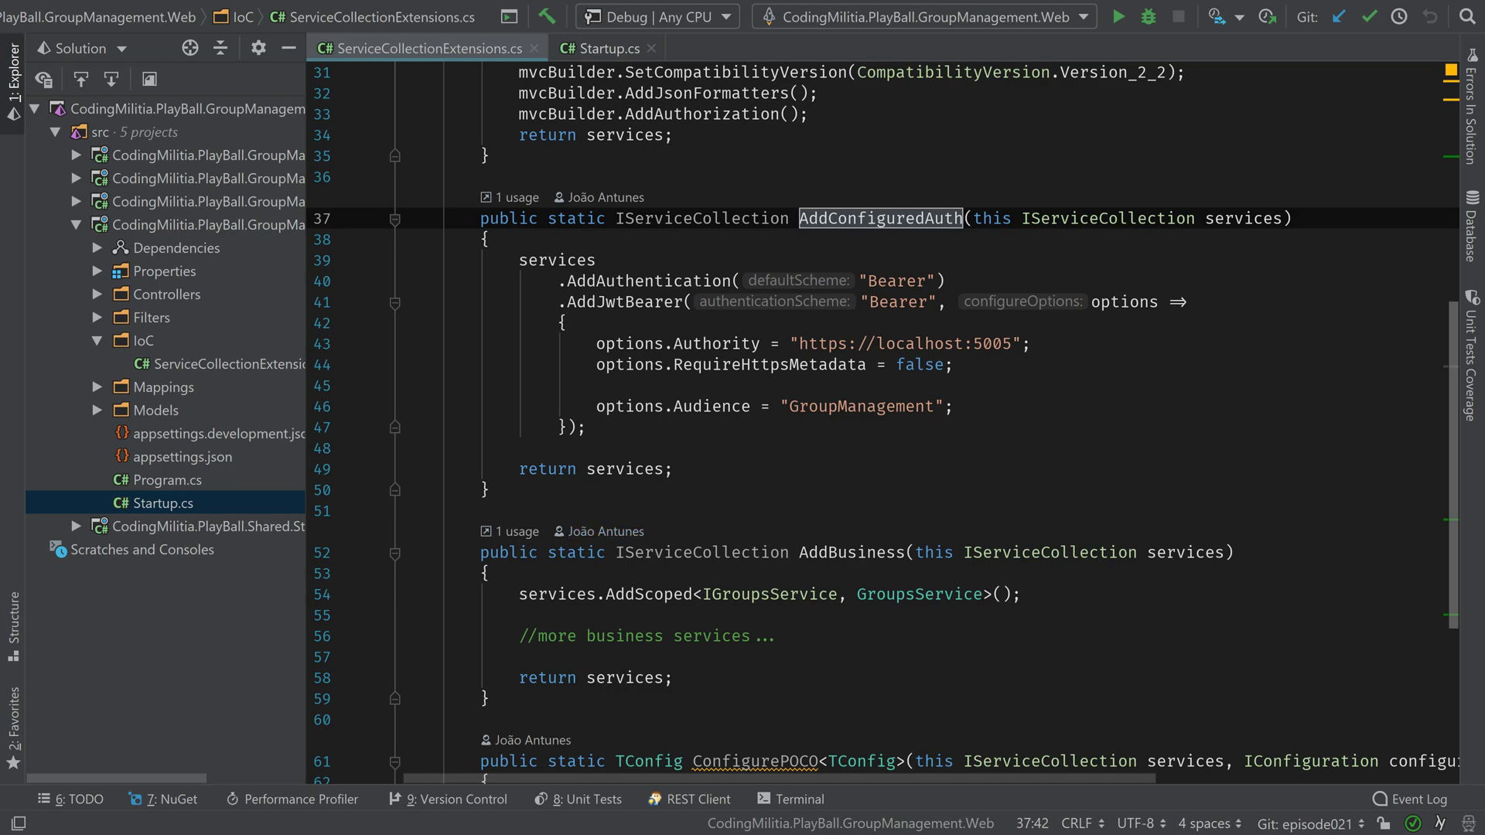
{"action": "left_click", "coordinate": [626, 280]}
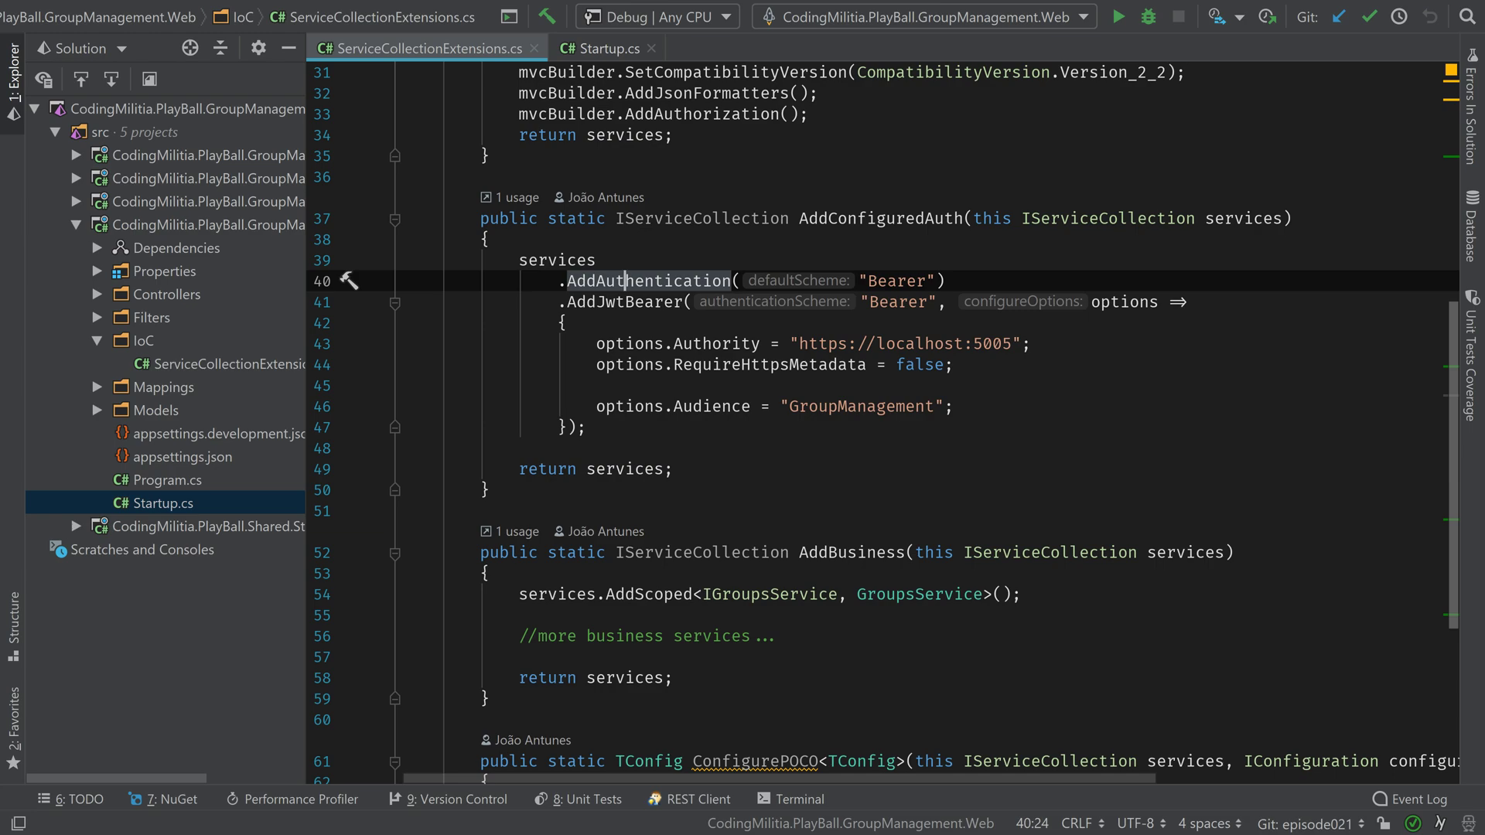
{"action": "double_click", "coordinate": [898, 281]}
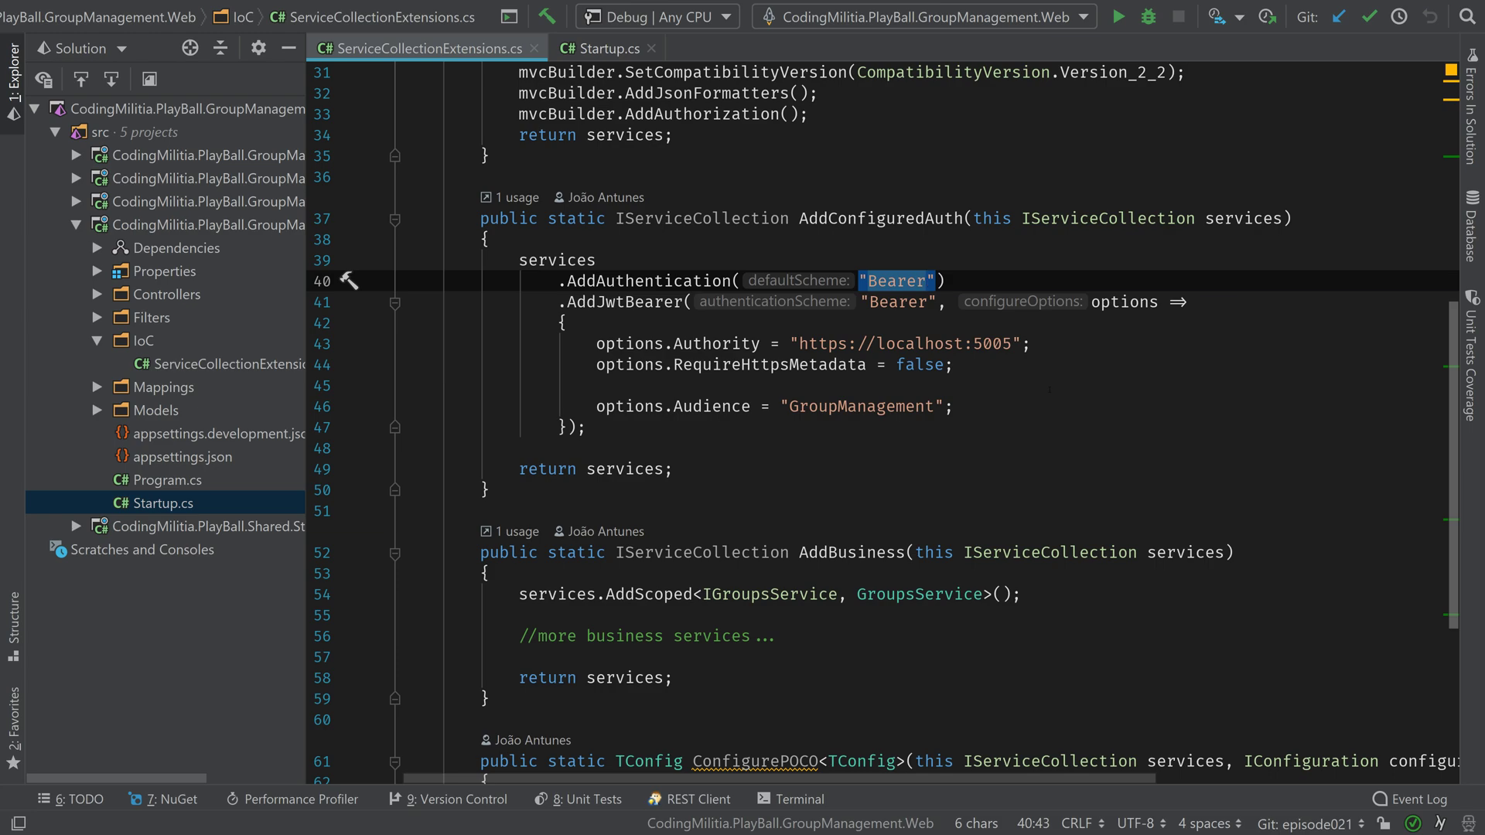
{"action": "mouse_move", "coordinate": [621, 302]}
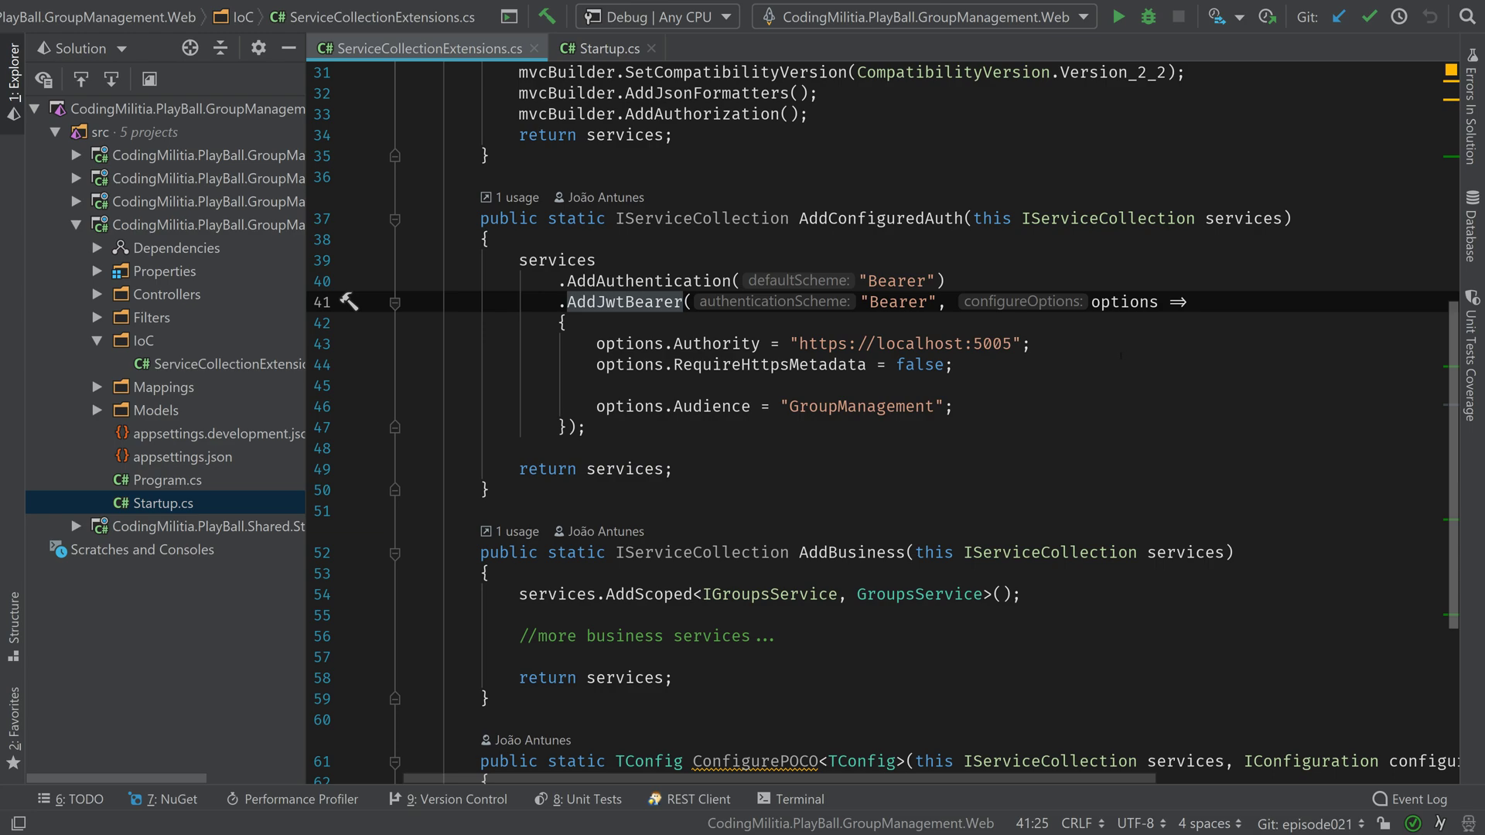
{"action": "double_click", "coordinate": [716, 344]}
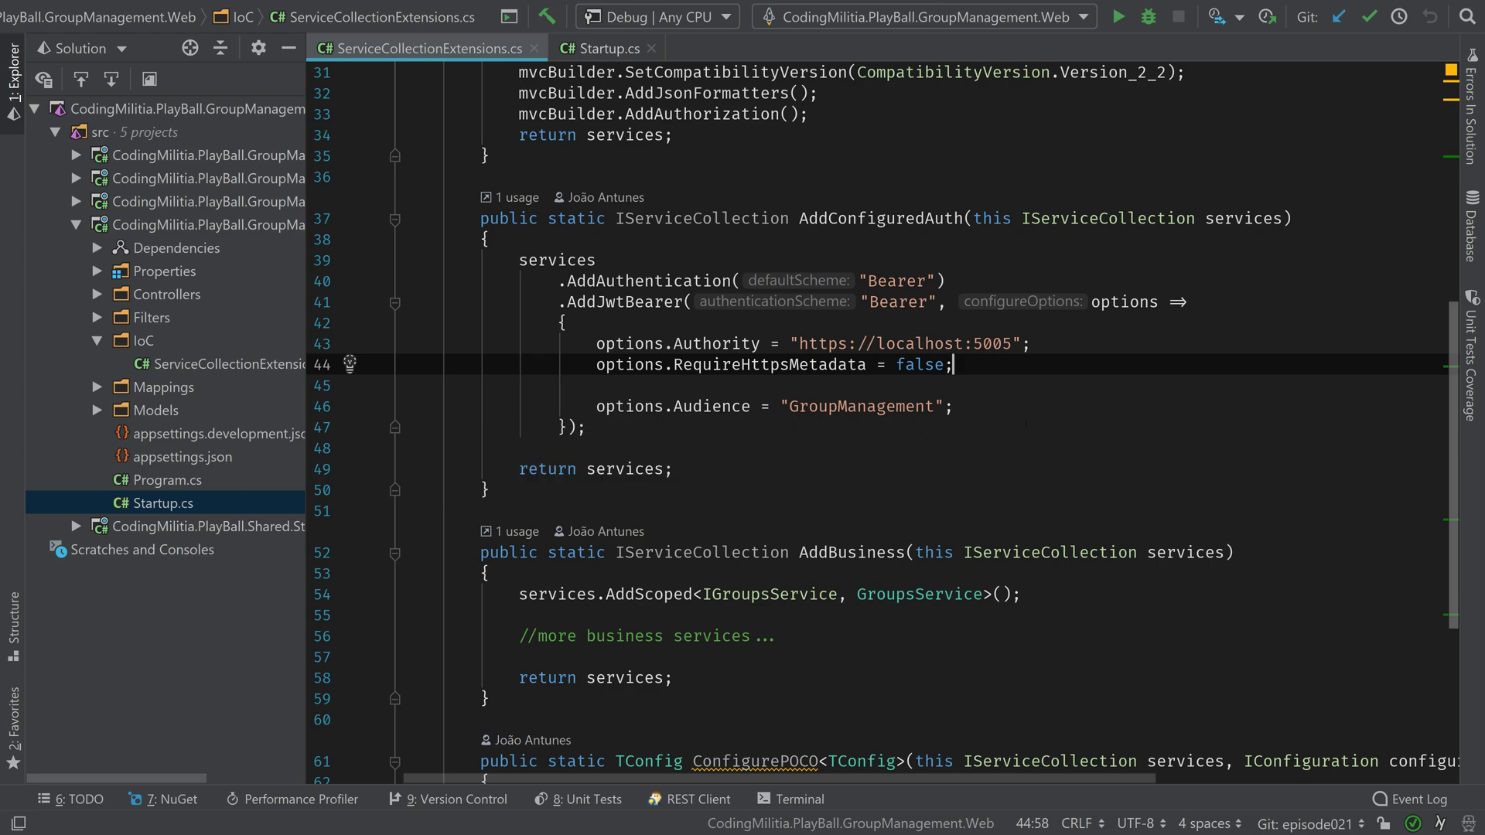
{"action": "double_click", "coordinate": [860, 407]}
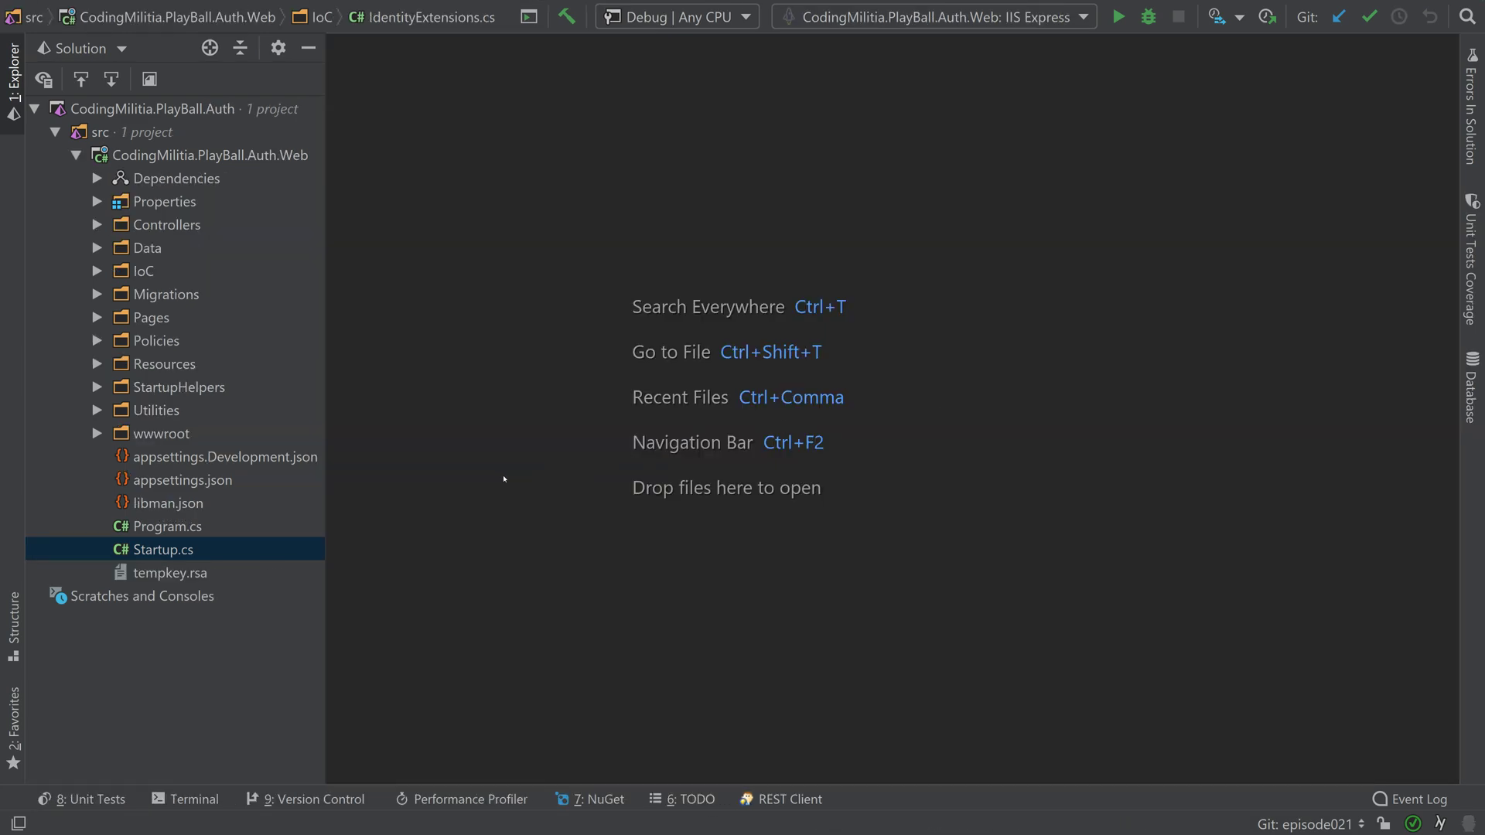
In the Auth solution's Startup, follow AddConfiguredIdentity to AddIdentity's cookie authentication registration.
{"action": "double_click", "coordinate": [164, 550]}
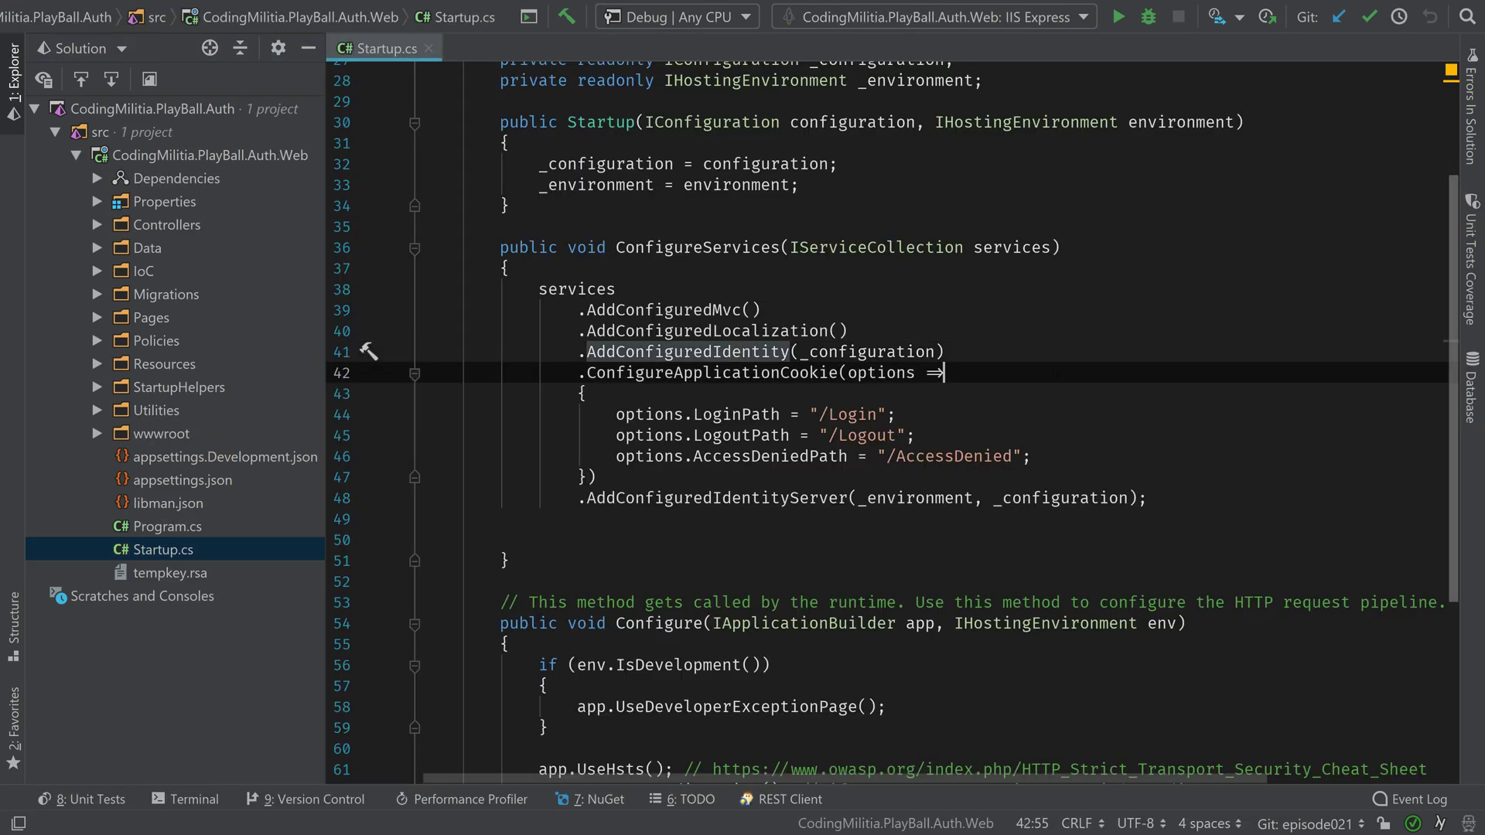
{"action": "left_click", "coordinate": [684, 352]}
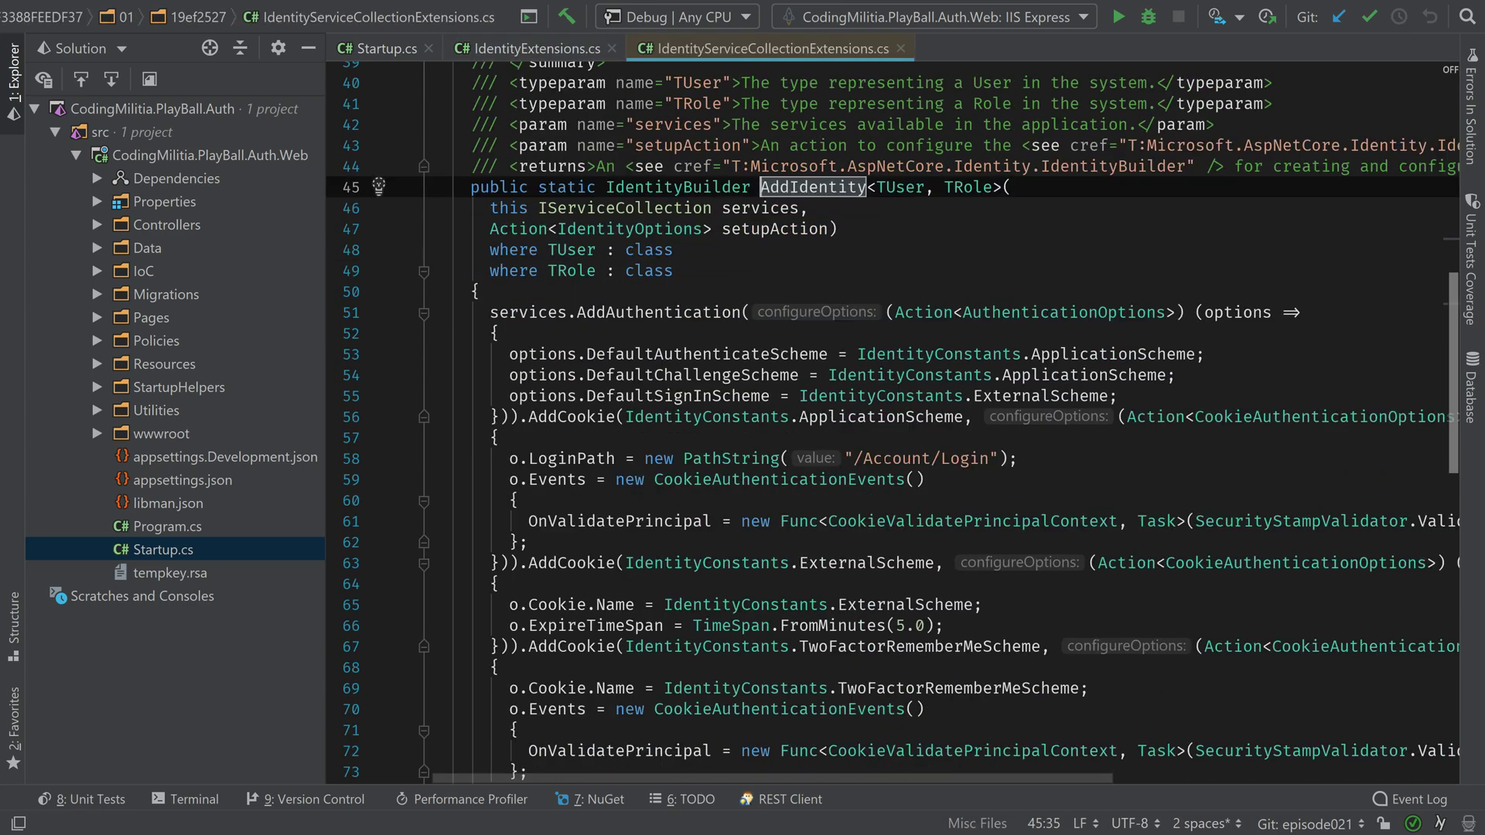
{"action": "double_click", "coordinate": [658, 312]}
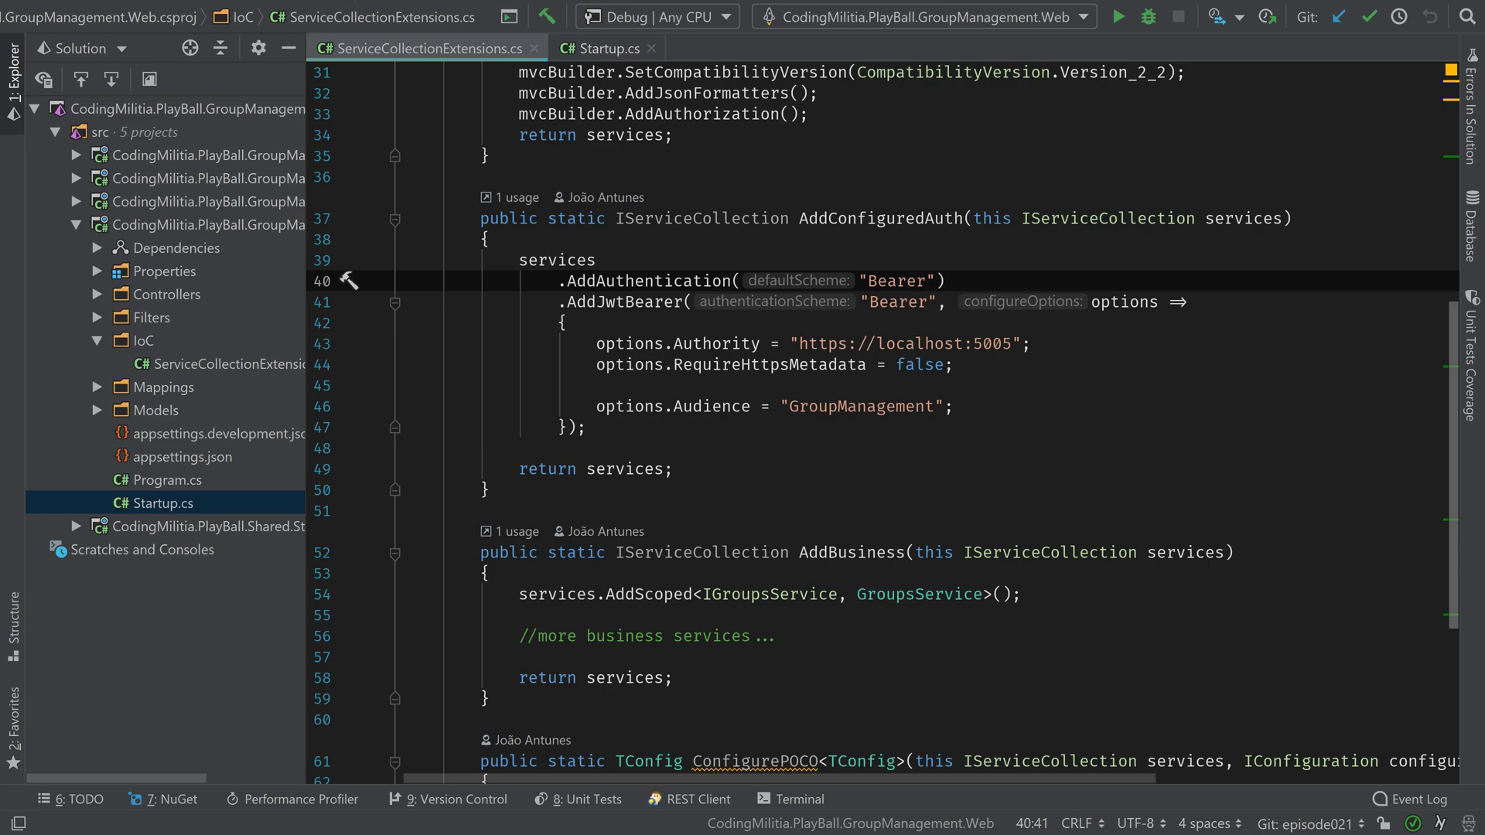
{"action": "mouse_move", "coordinate": [66, 565]}
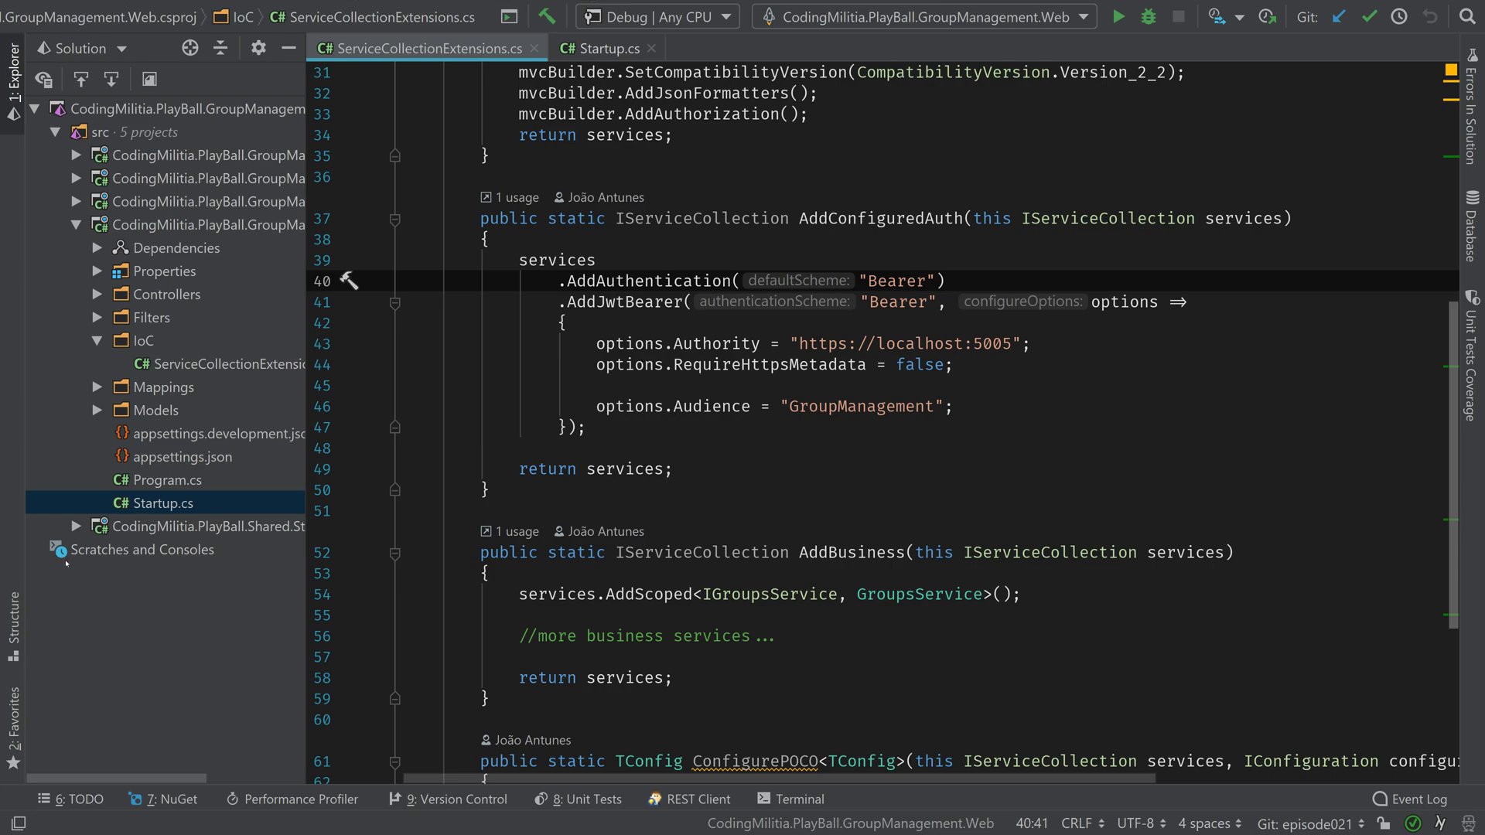
Scroll GroupManagement's Startup.cs to the Configure pipeline with UseAuthentication before UseMvc.
{"action": "left_click", "coordinate": [604, 48]}
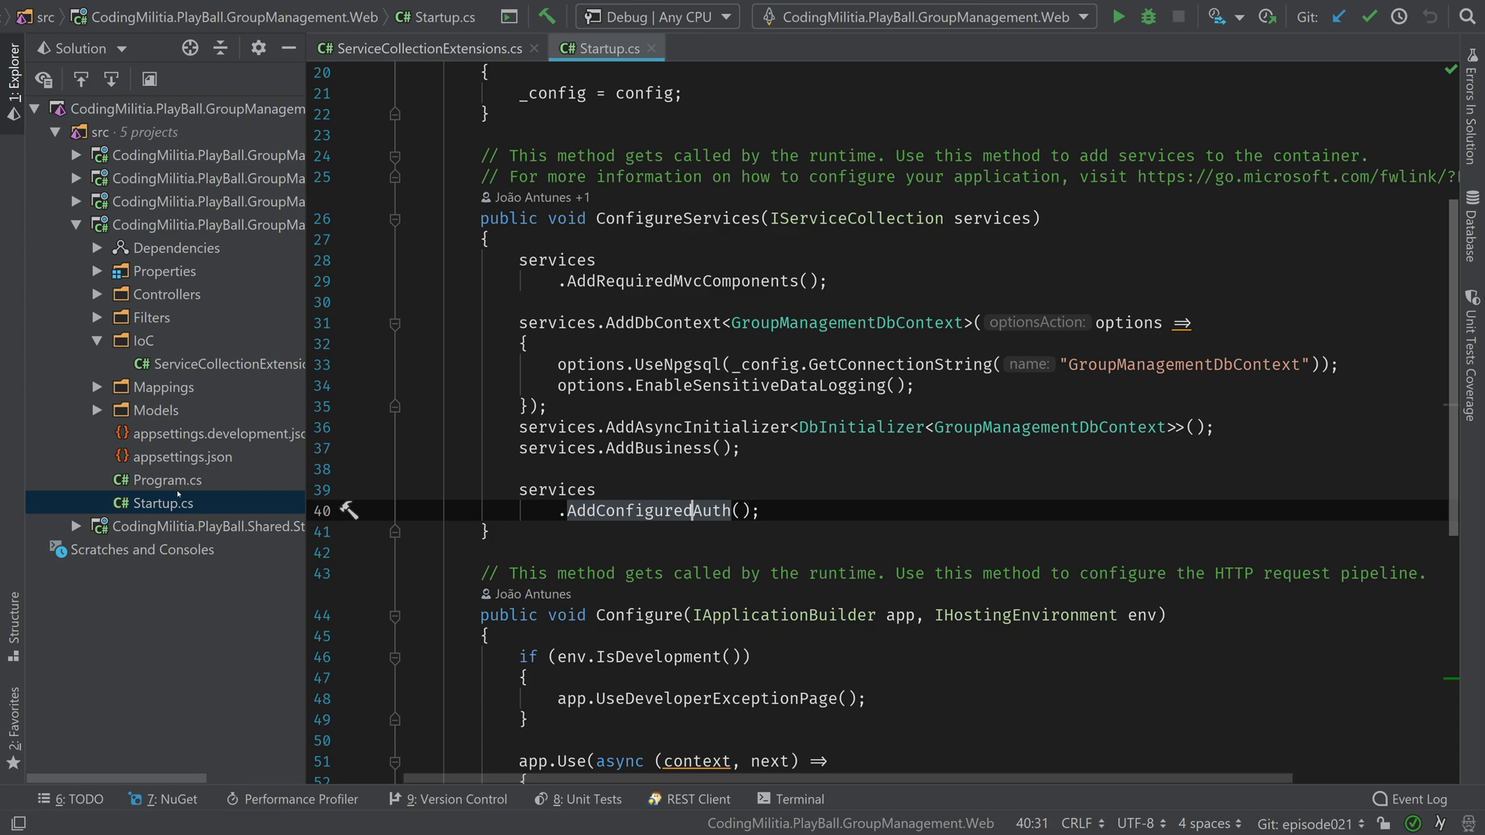
{"action": "scroll", "scroll_direction": "down", "scroll_amount": 3}
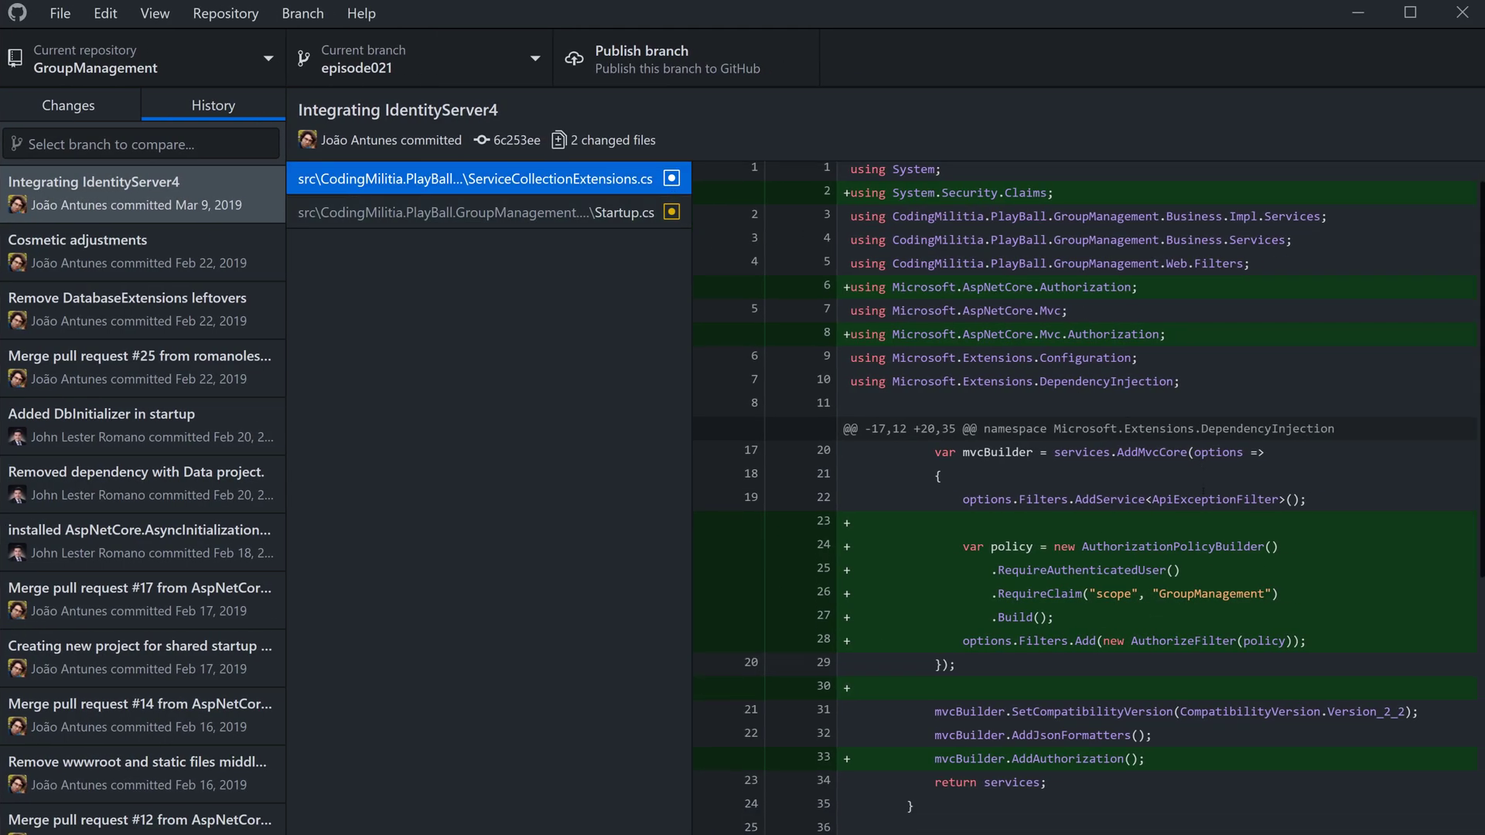
{"action": "scroll", "scroll_direction": "down", "scroll_amount": 3}
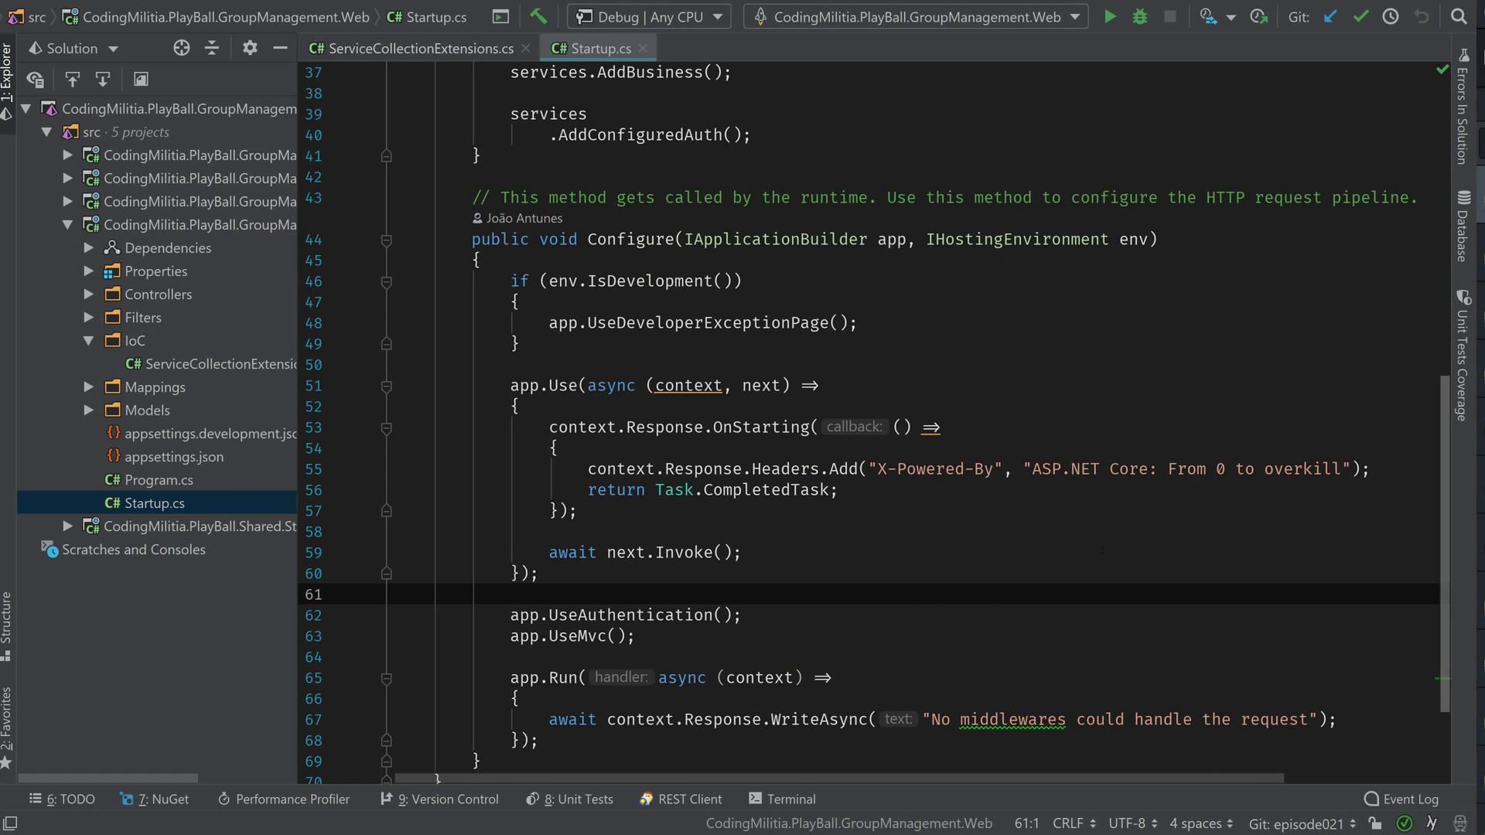
Select the AuthorizationPolicyBuilder and AuthorizeFilter lines requiring the GroupManagement scope claim.
{"action": "left_click", "coordinate": [417, 48]}
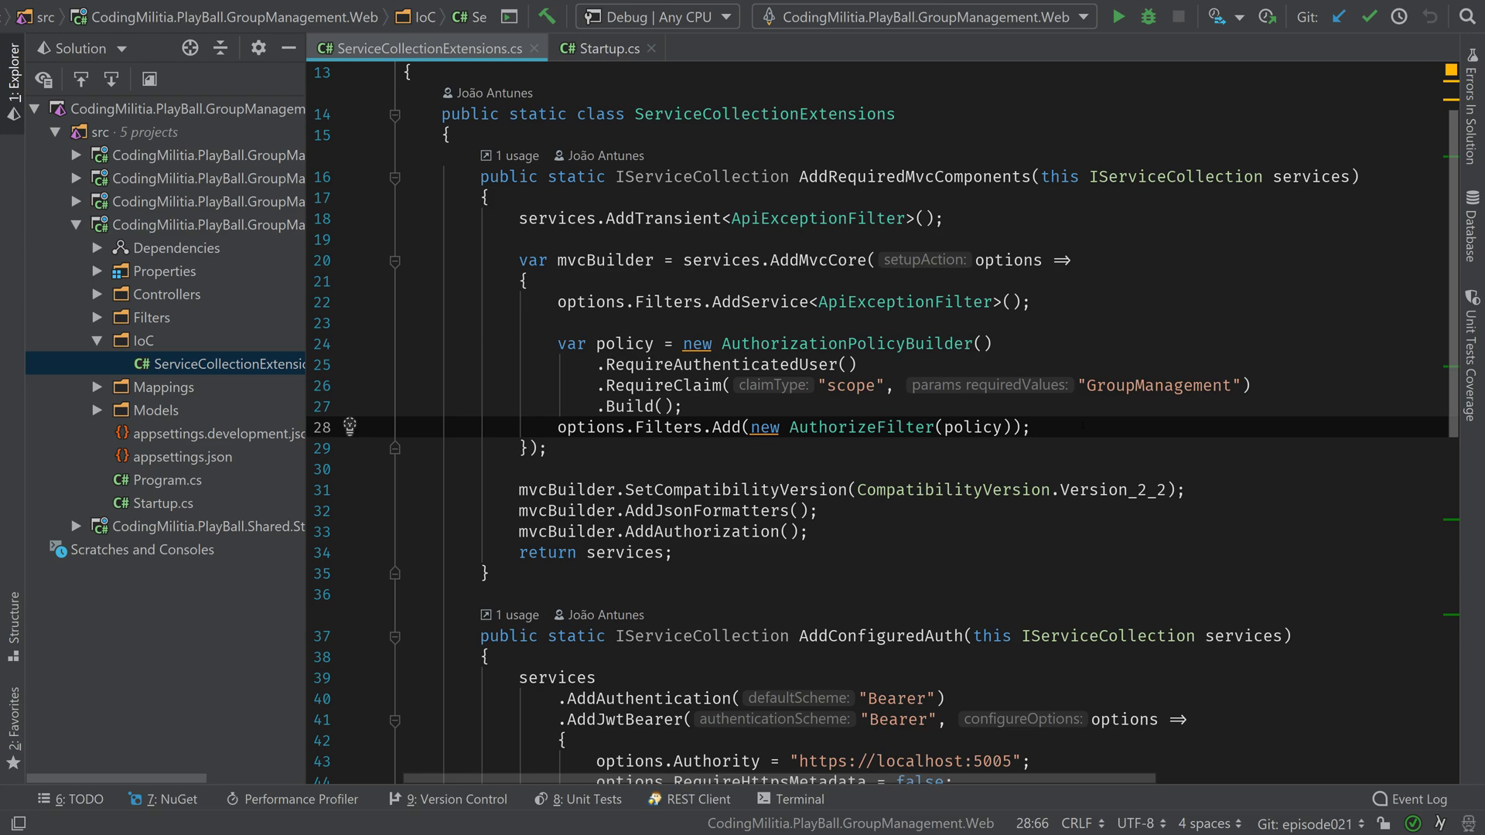
{"action": "left_click_drag", "start_coordinate": [557, 343], "coordinate": [1029, 427]}
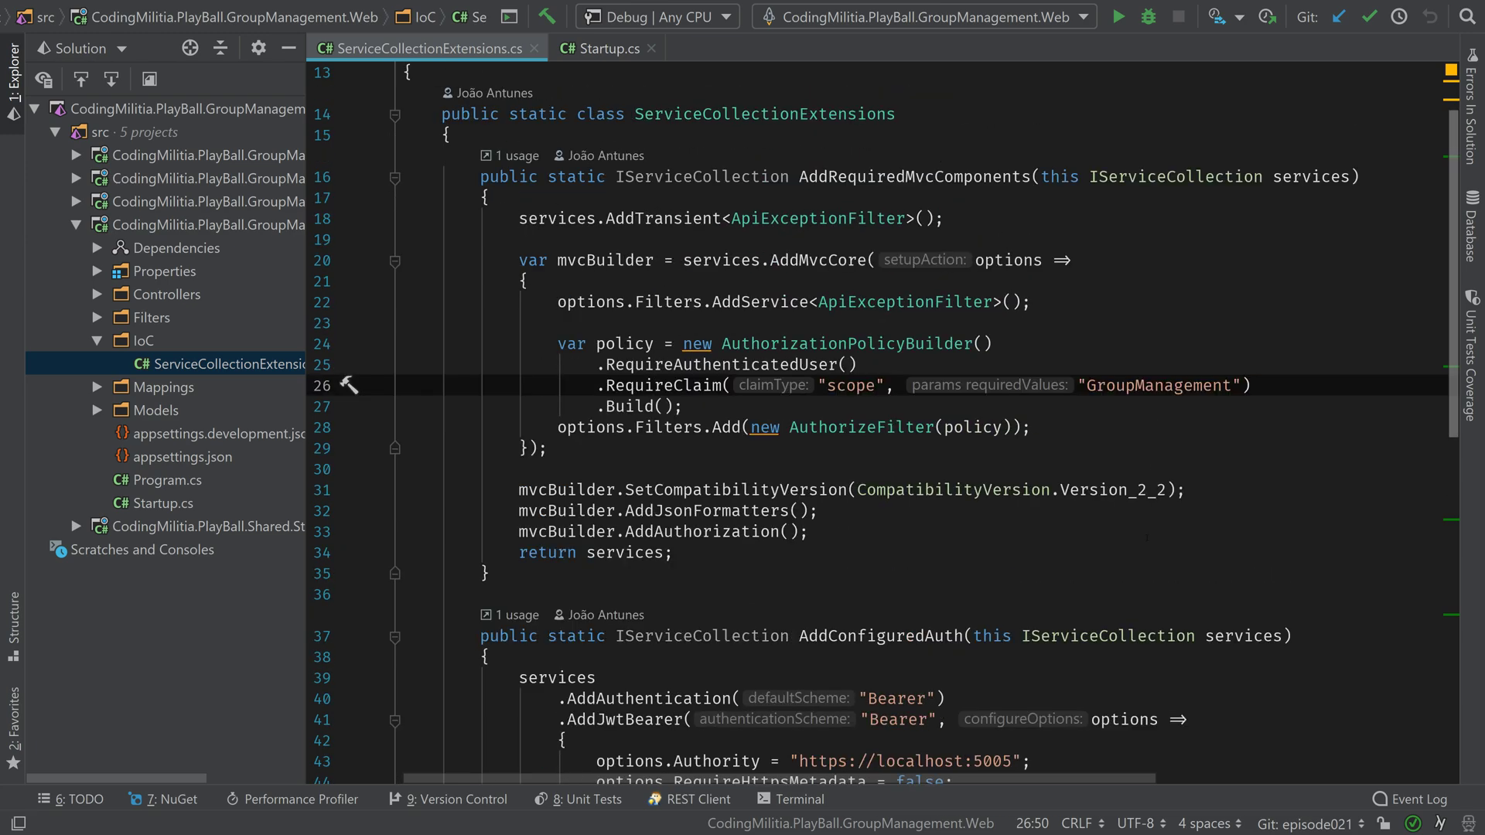
{"action": "scroll", "scroll_direction": "down", "scroll_amount": 3}
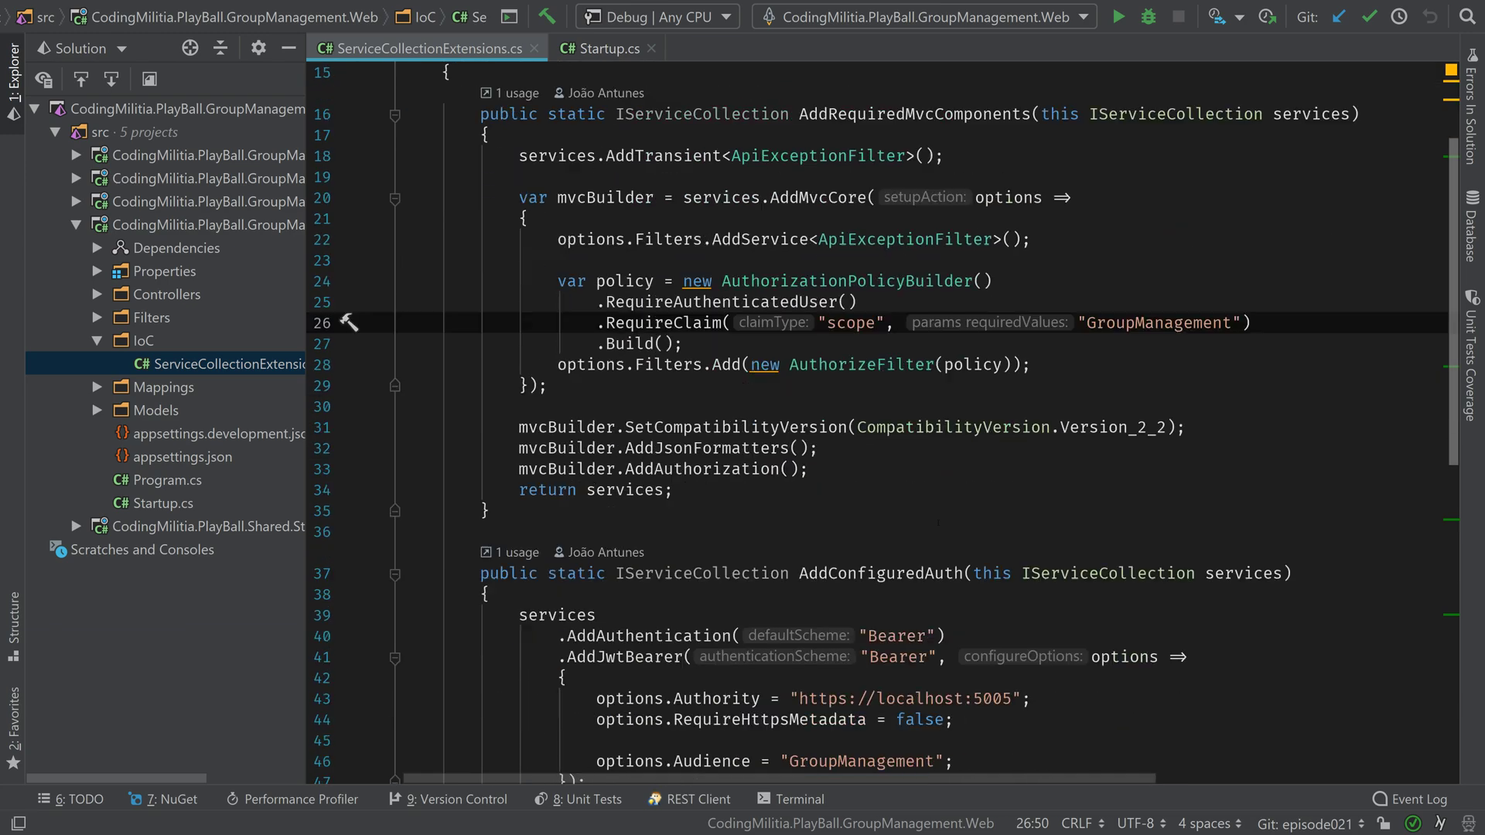
{"action": "scroll", "scroll_direction": "down", "scroll_amount": 3}
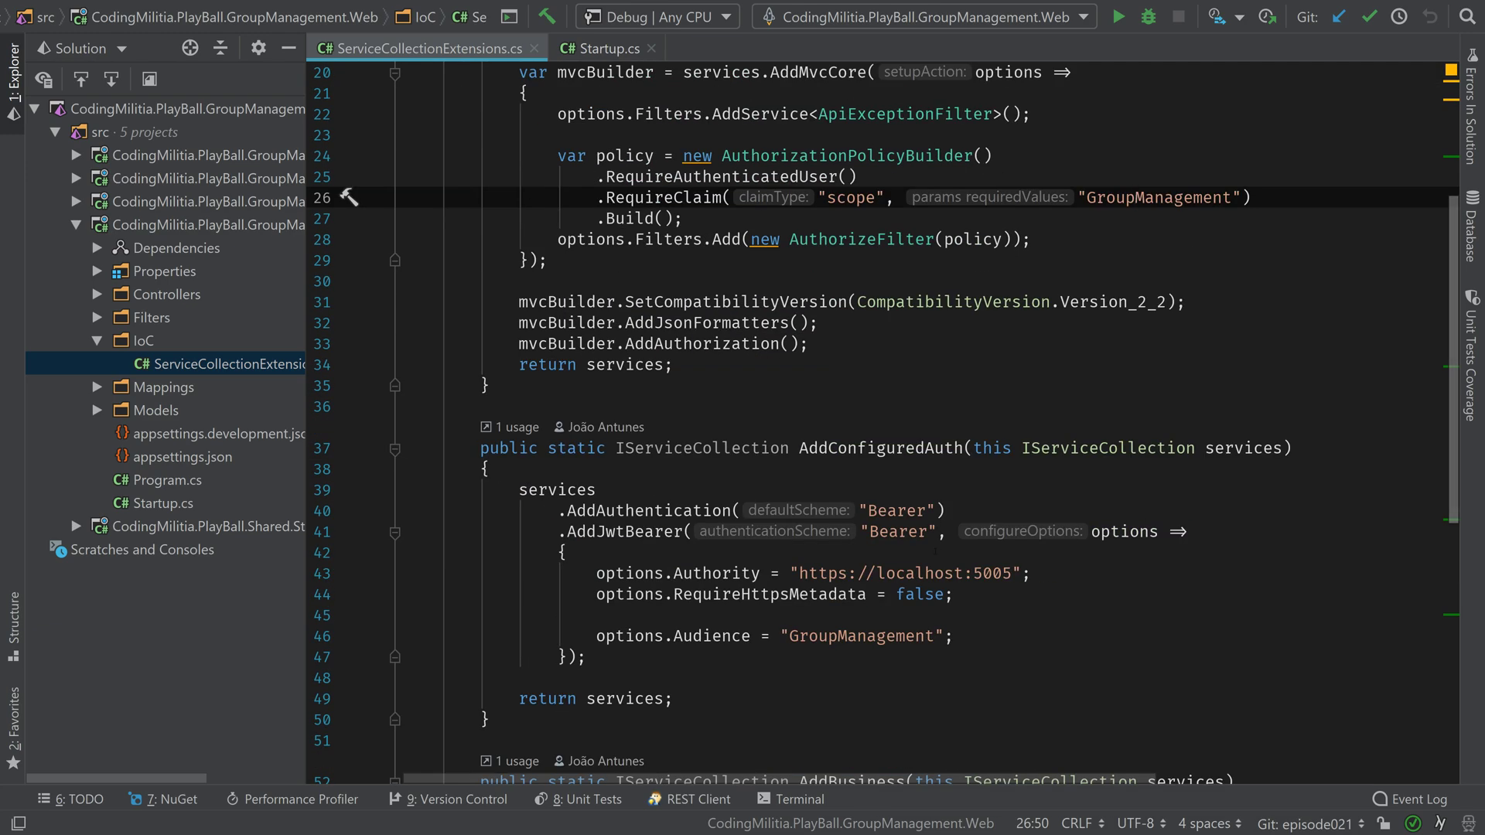